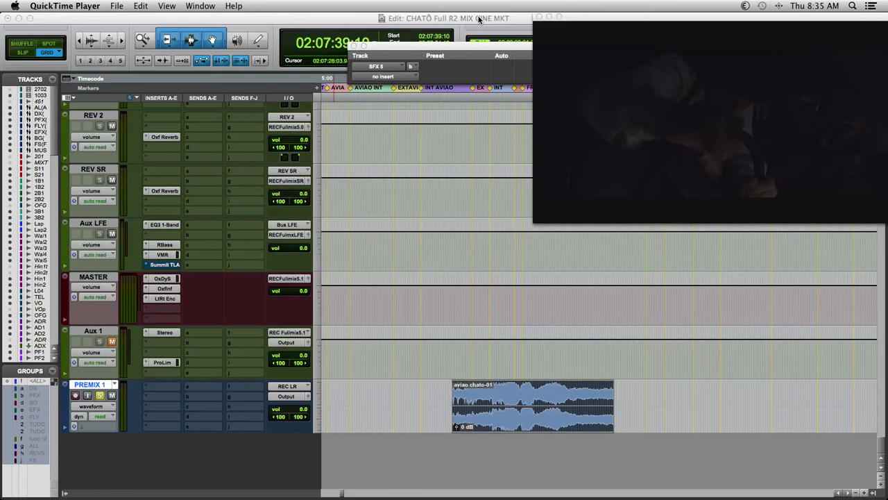
{"action": "mouse_move", "coordinate": [490, 19]}
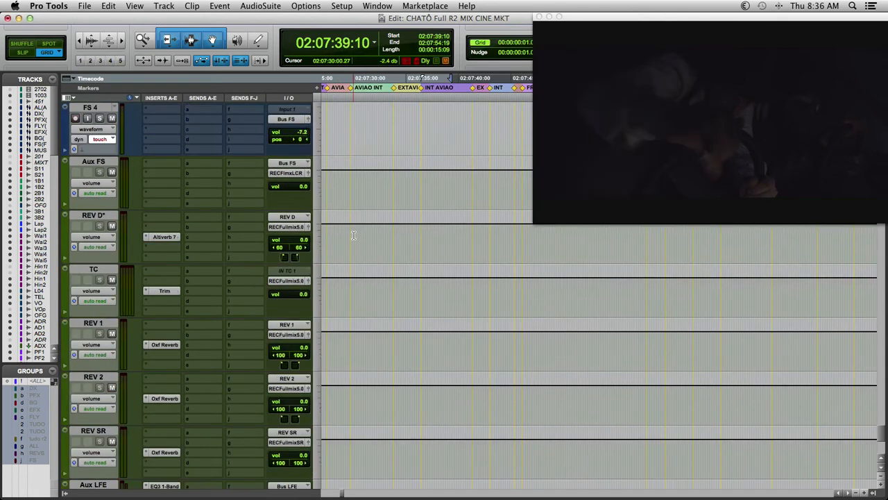
{"action": "scroll", "scroll_direction": "up", "scroll_amount": 3}
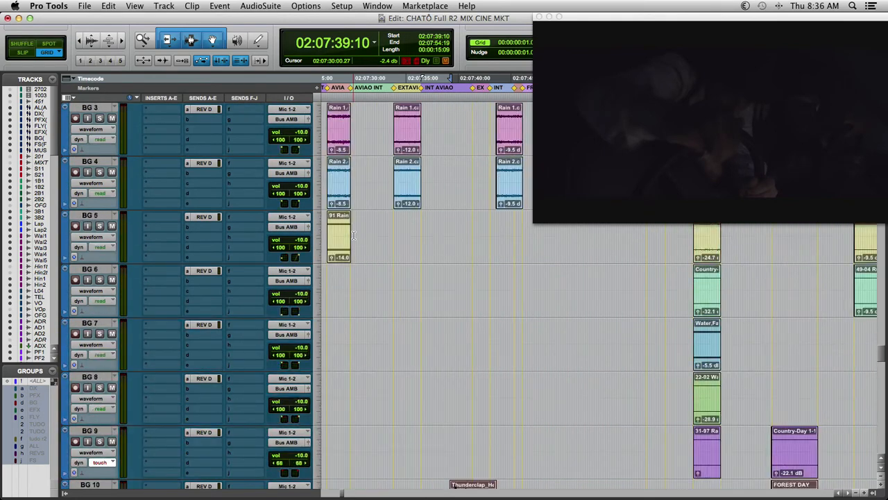
{"action": "scroll", "scroll_direction": "down", "scroll_amount": 3}
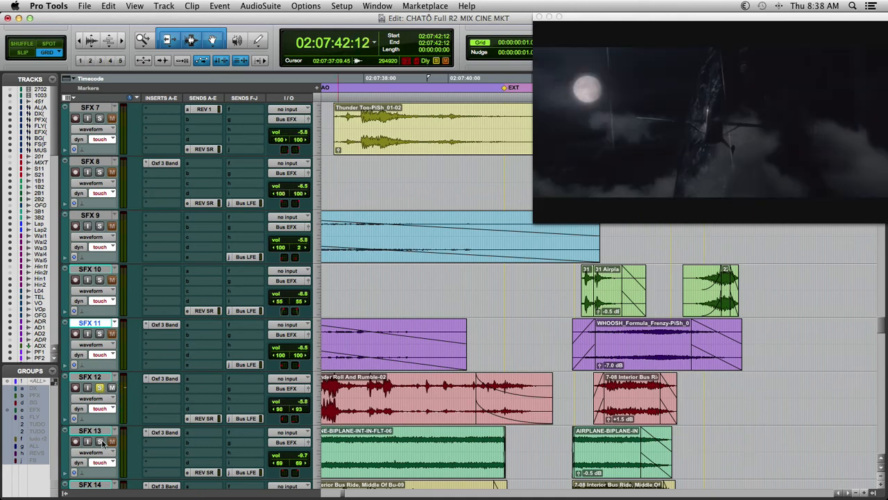
{"action": "scroll", "scroll_direction": "down", "scroll_amount": 3}
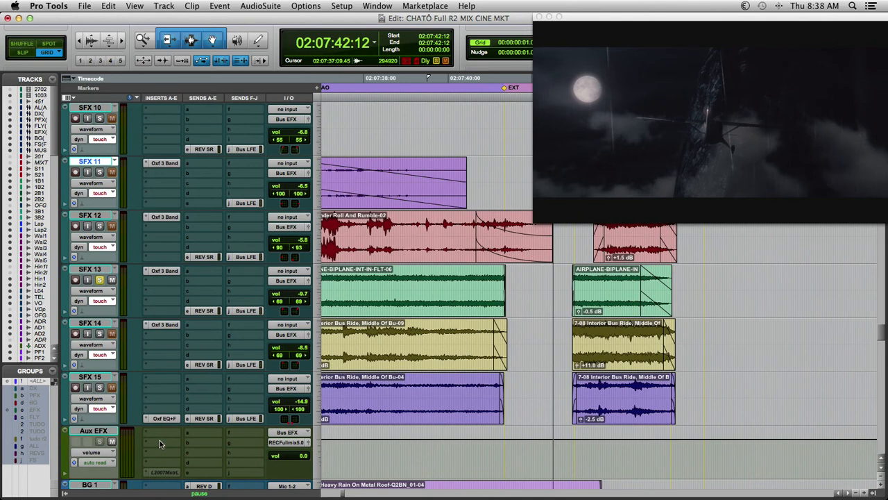